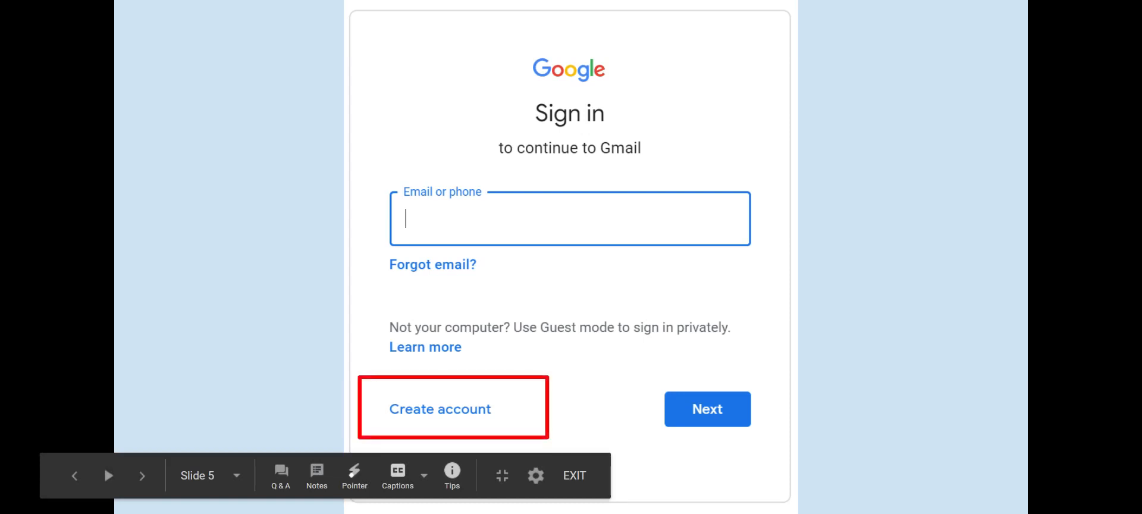
# - Advance the slideshow past the Gmail sign-in slide to the phone verification slide
pyautogui.click(143, 475)
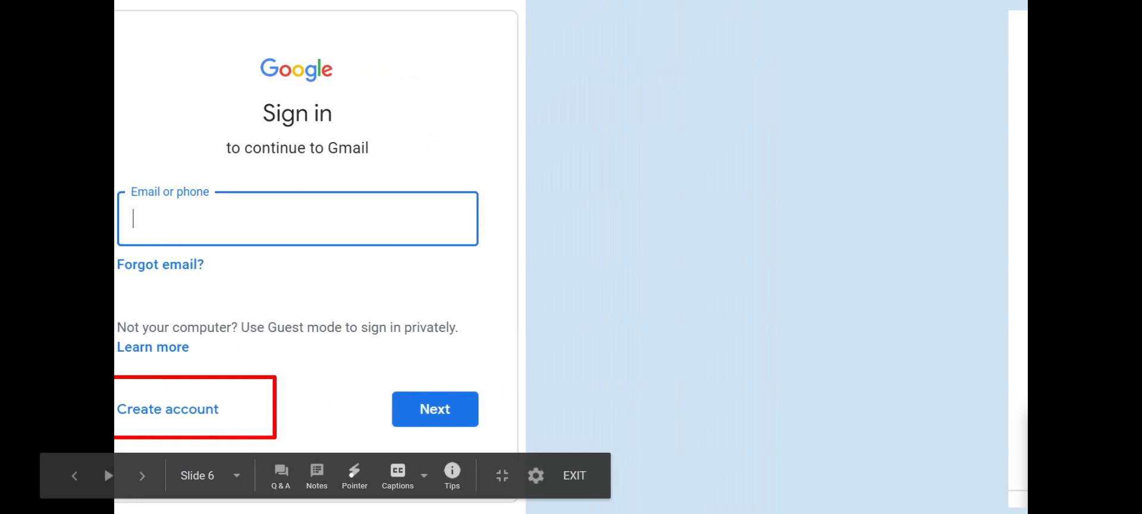
pyautogui.click(166, 408)
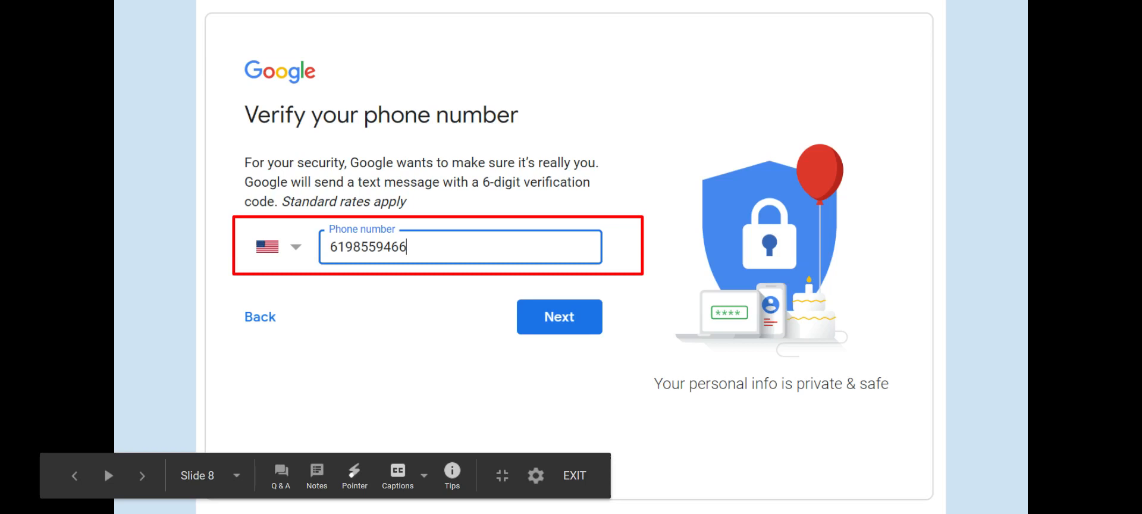
# - Advance from slide 8 to slide 9, the recovery email, birthday and gender form
pyautogui.click(559, 317)
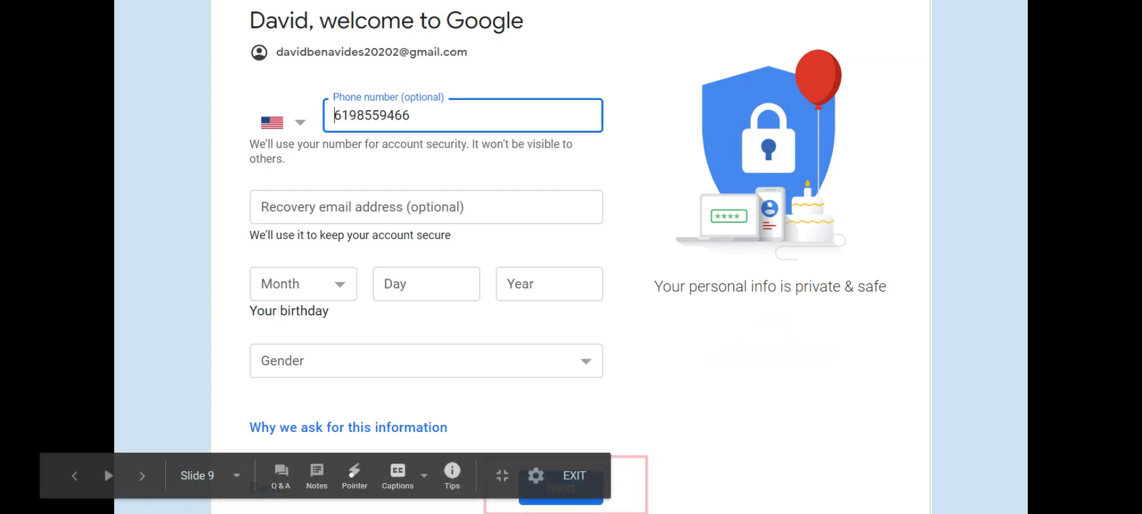
# - Advance through the Privacy and Terms slide to the new Gmail inbox slide
pyautogui.click(561, 488)
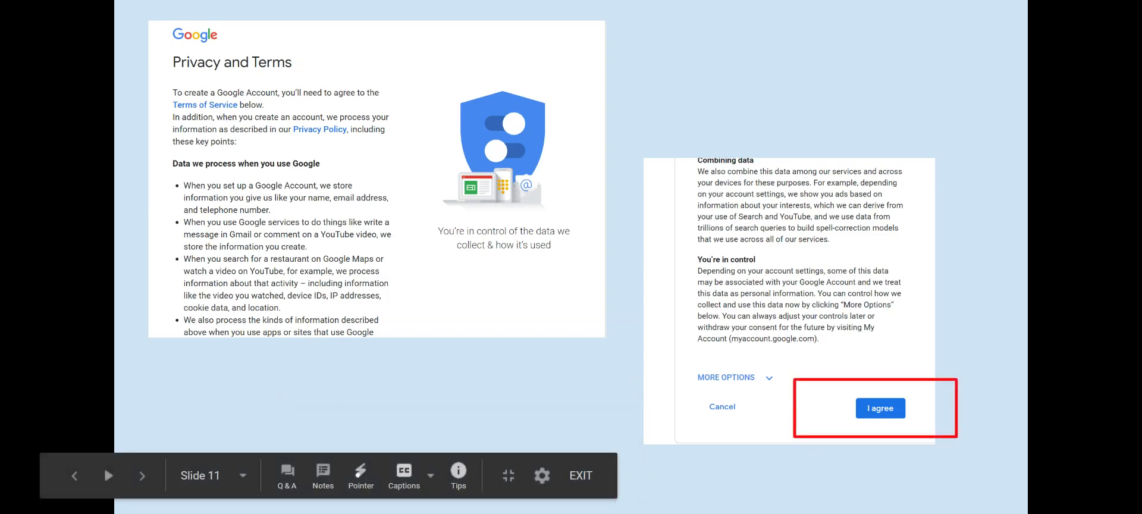
pyautogui.click(880, 407)
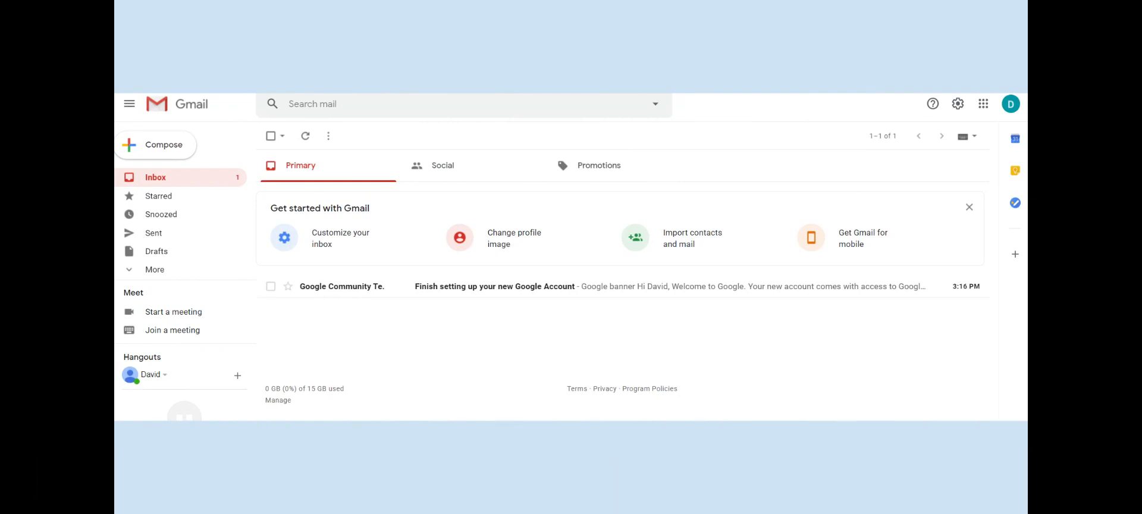
pyautogui.moveTo(1084, 417)
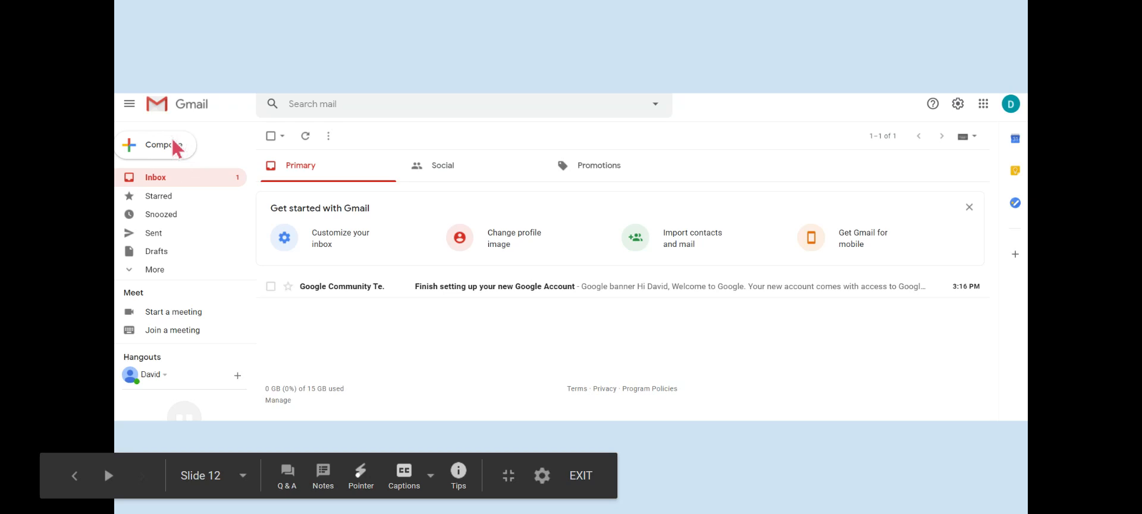
pyautogui.moveTo(1023, 153)
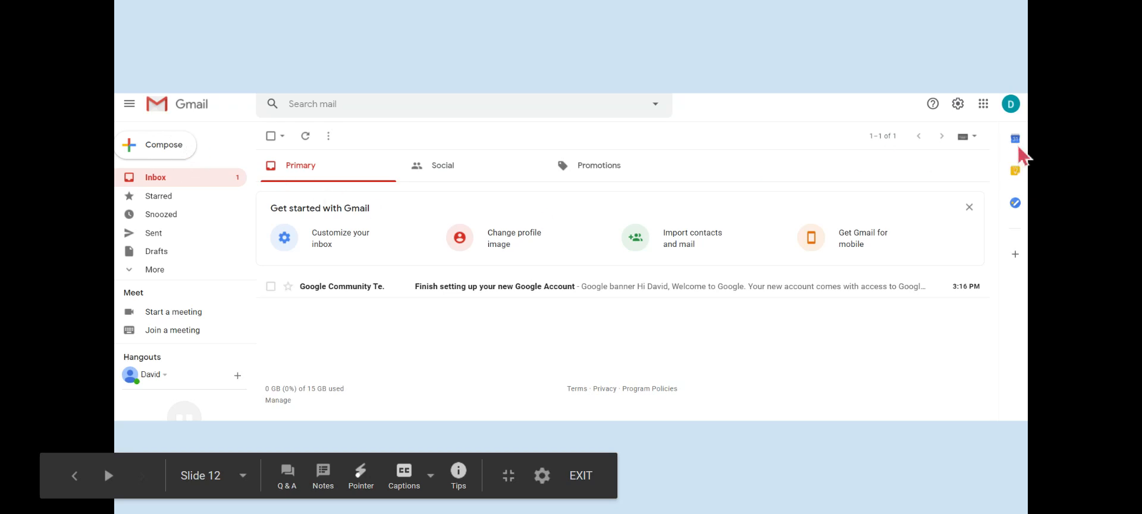